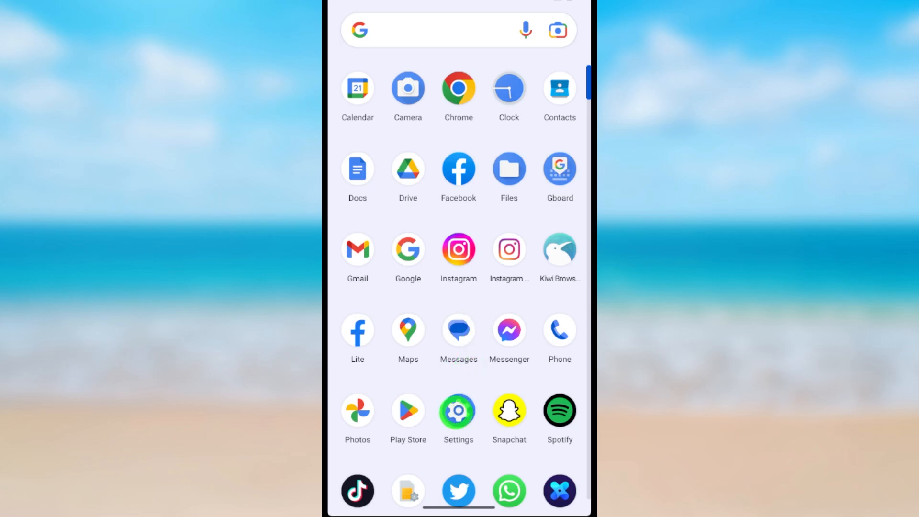
# Step: Search the settings for 'autofill' to list the Autofill service results
pyautogui.click(458, 411)
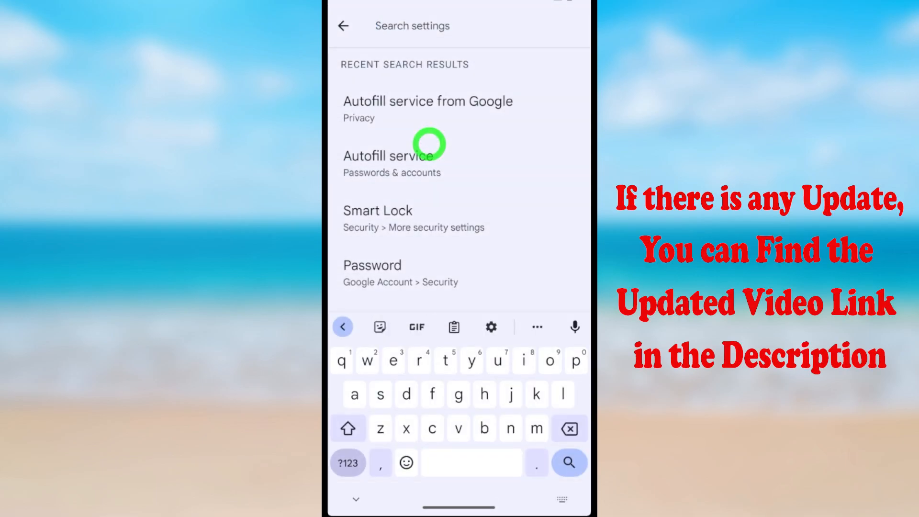
pyautogui.write('autofill')
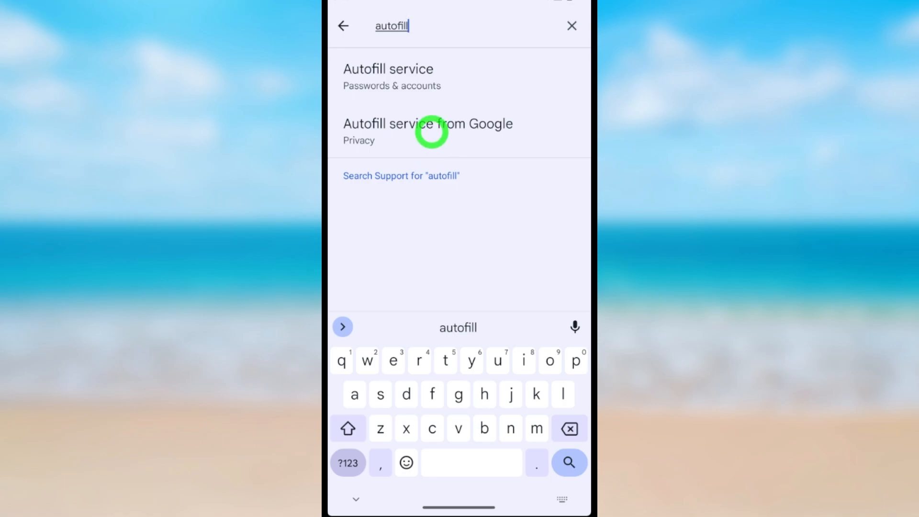
# Step: Switch off Use Autofill with Google from the Autofill service from Google page
pyautogui.click(427, 131)
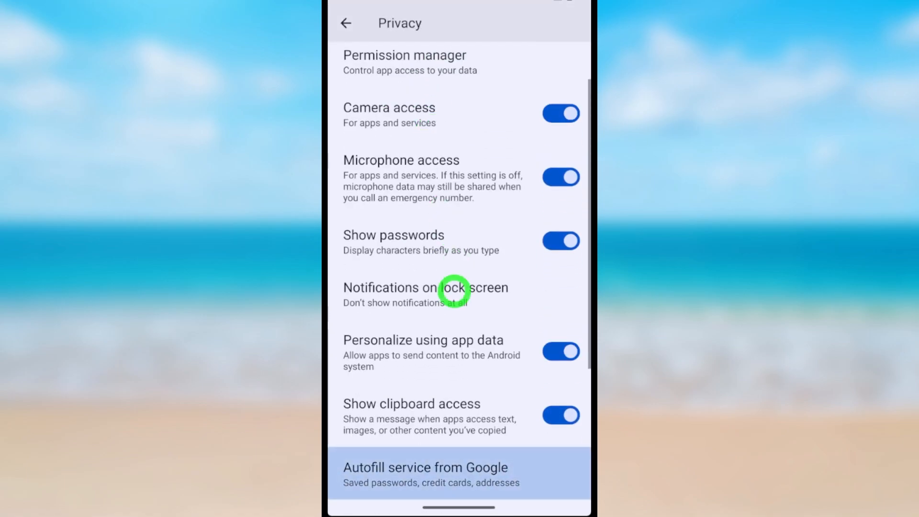
pyautogui.click(425, 474)
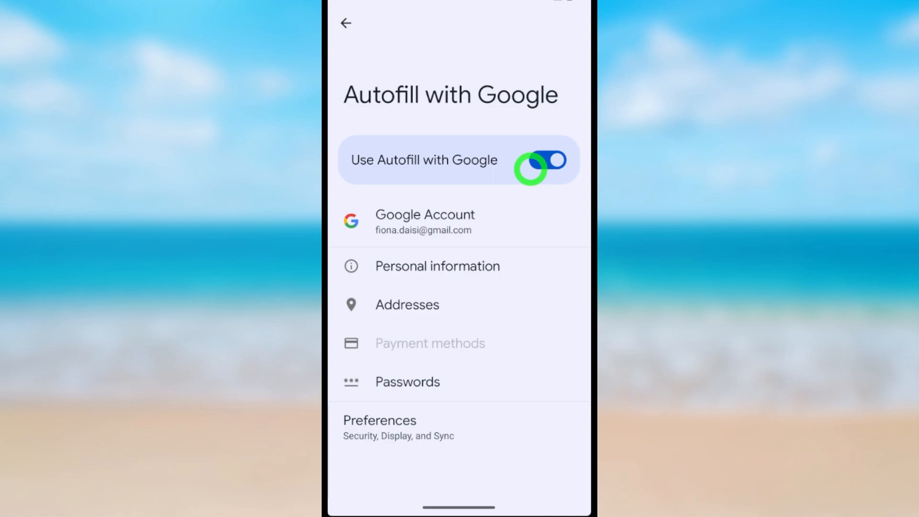
pyautogui.click(550, 160)
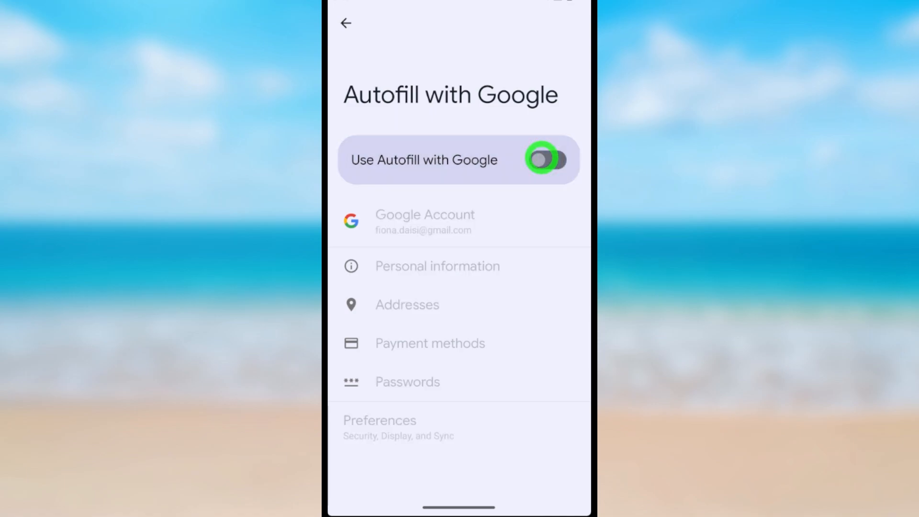
pyautogui.click(547, 160)
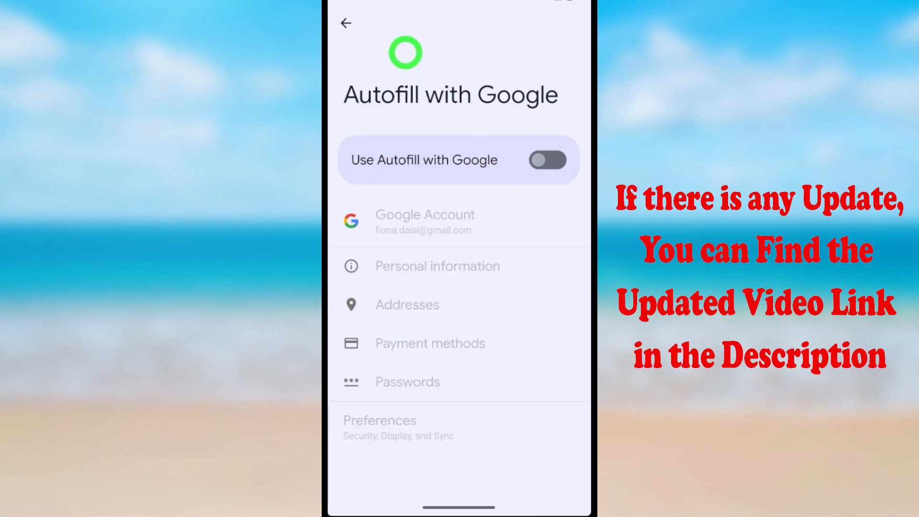
# Step: Return to the main Settings list and go to Passwords & accounts
pyautogui.click(346, 23)
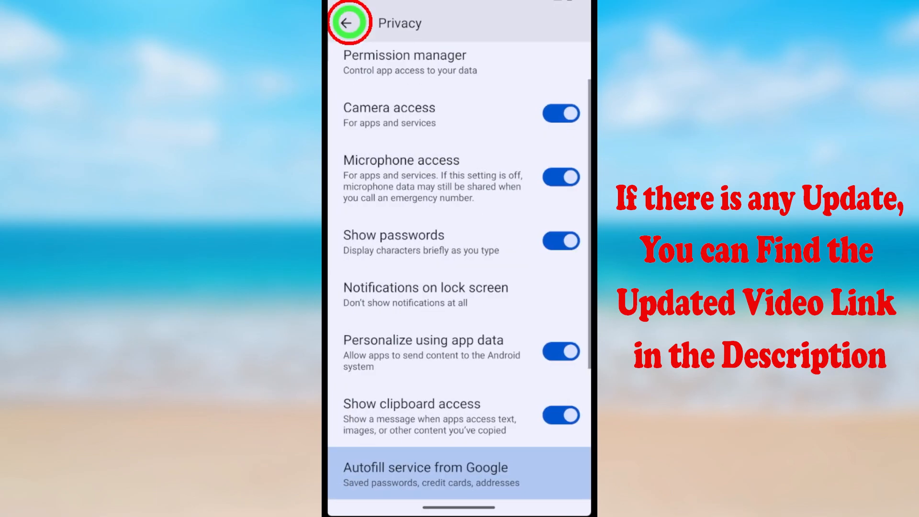
pyautogui.click(349, 23)
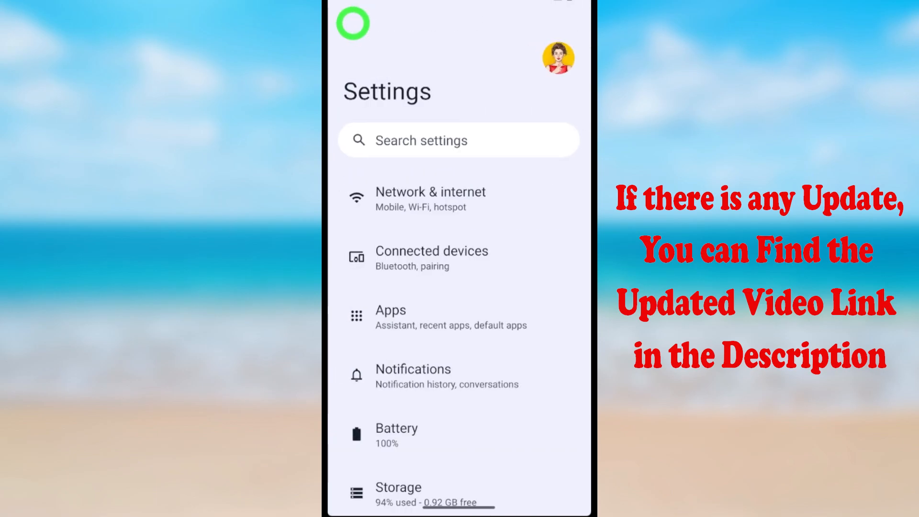
pyautogui.scroll(-3)
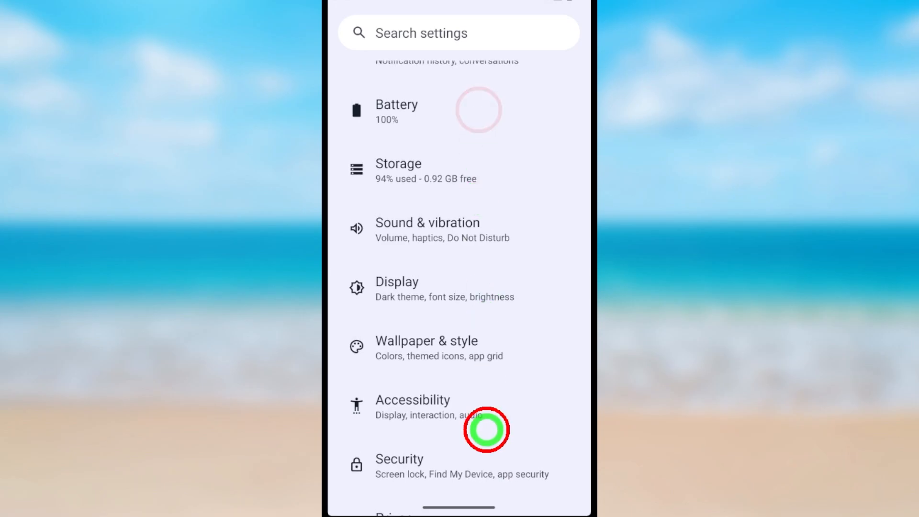
pyautogui.scroll(-3)
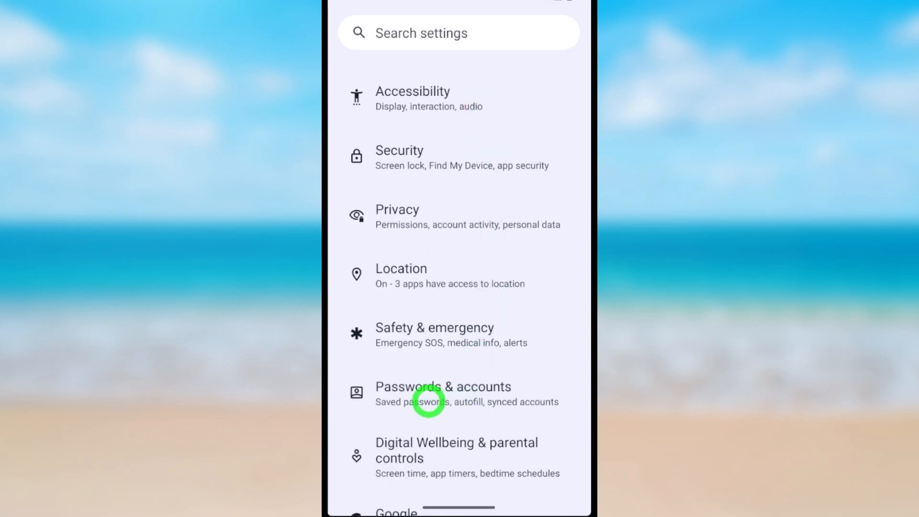
pyautogui.click(443, 393)
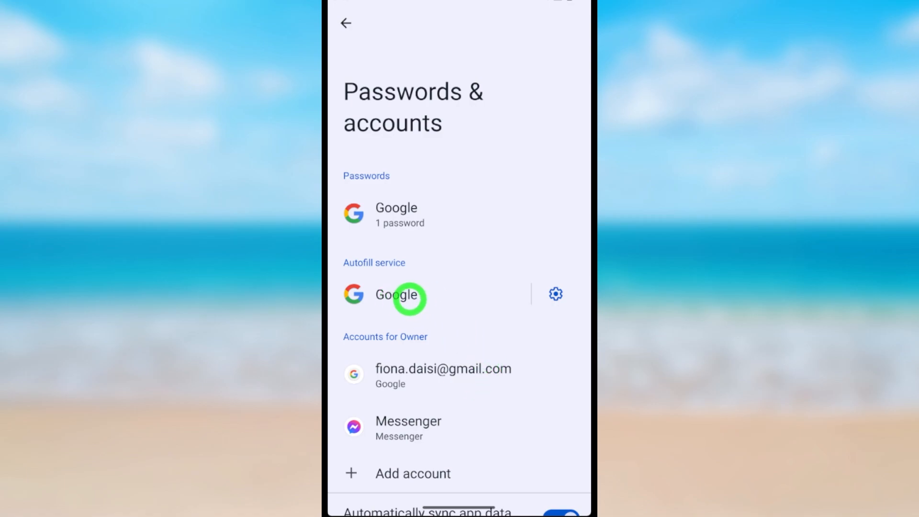
# Step: Change the autofill service from Google to None
pyautogui.click(397, 294)
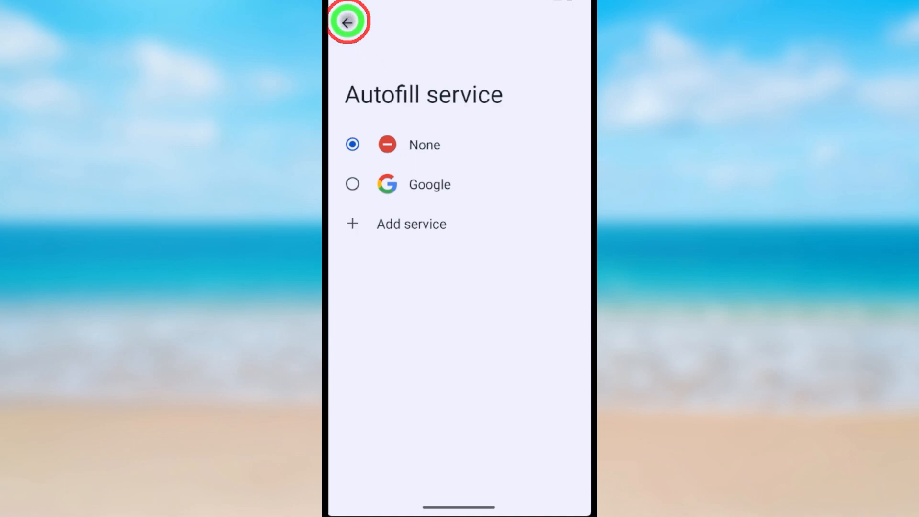
pyautogui.click(347, 22)
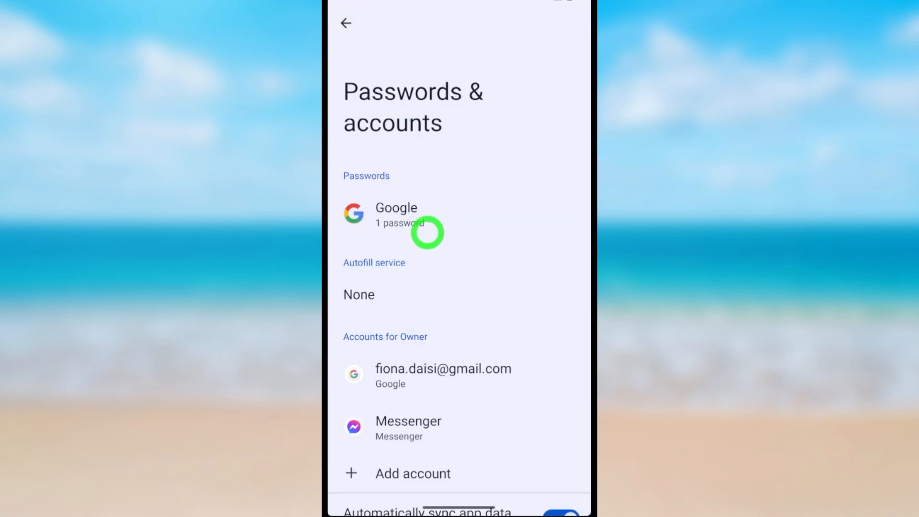
# Step: View the saved Facebook sign-in details in Google Password Manager
pyautogui.click(396, 215)
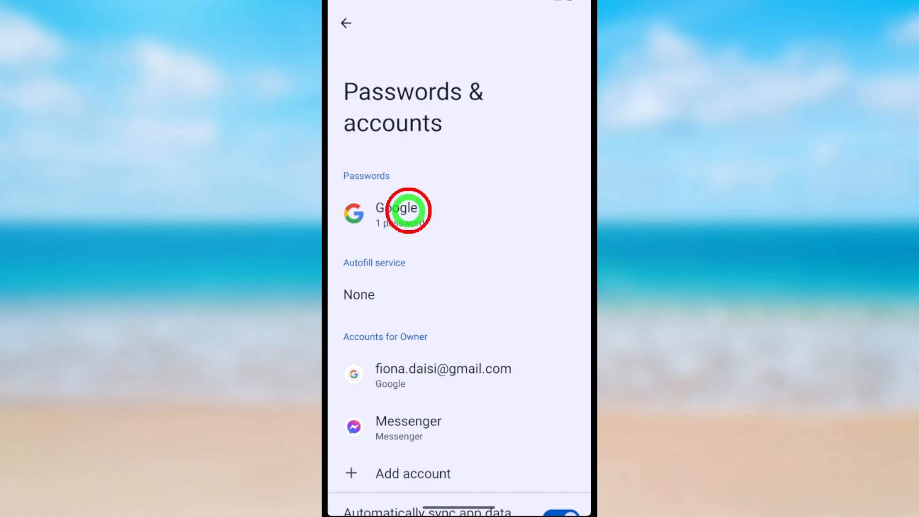
pyautogui.click(397, 212)
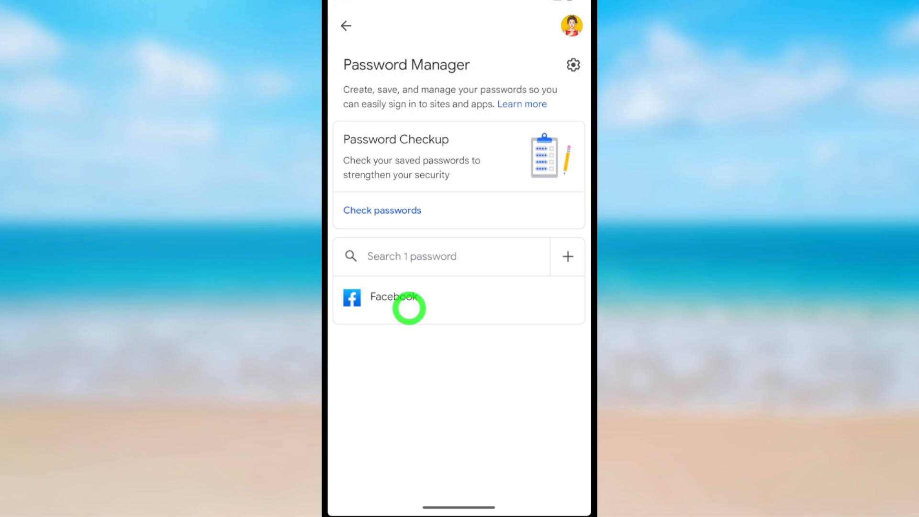
pyautogui.click(397, 297)
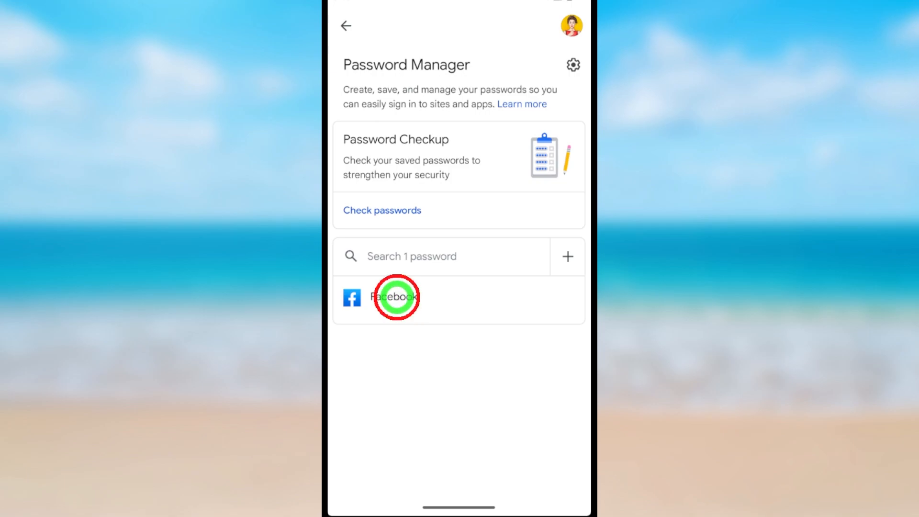
pyautogui.click(396, 297)
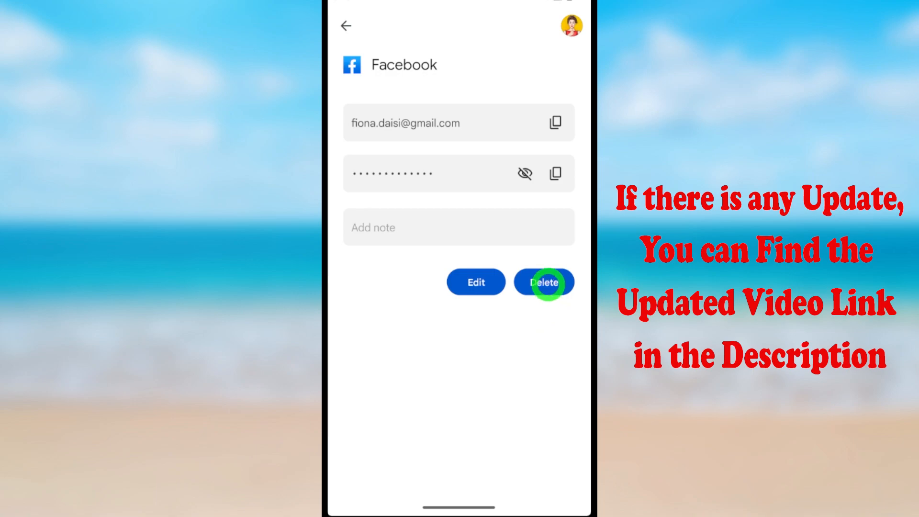